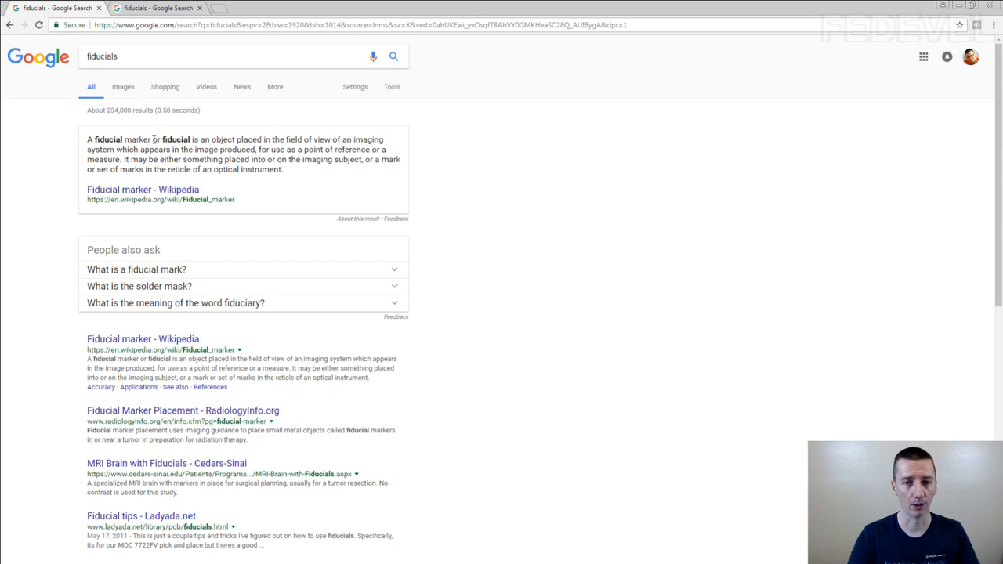
pyautogui.moveTo(219, 141)
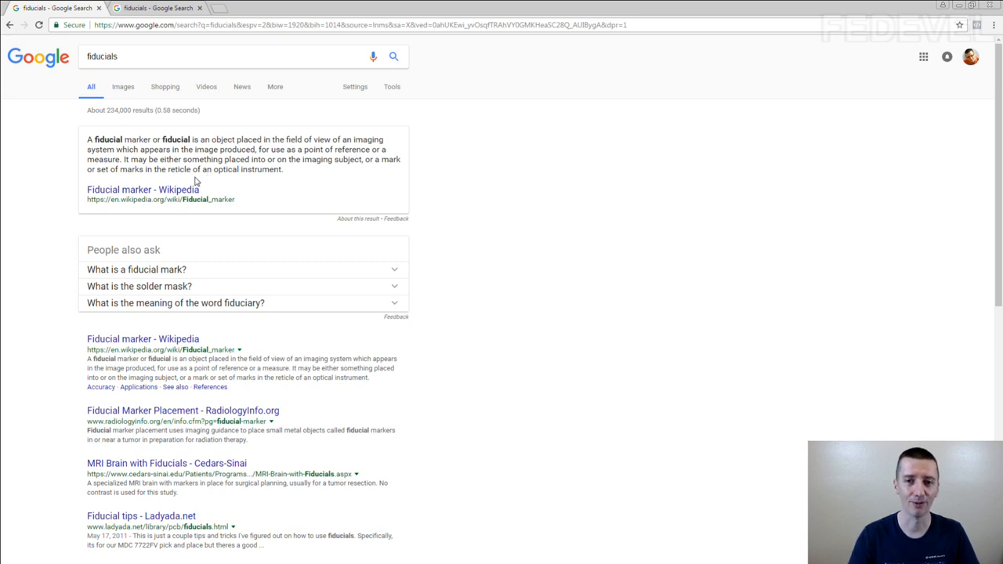
# Highlight 'use as a point of reference' in the definition, then view the fiducials image results
pyautogui.doubleClick(175, 139)
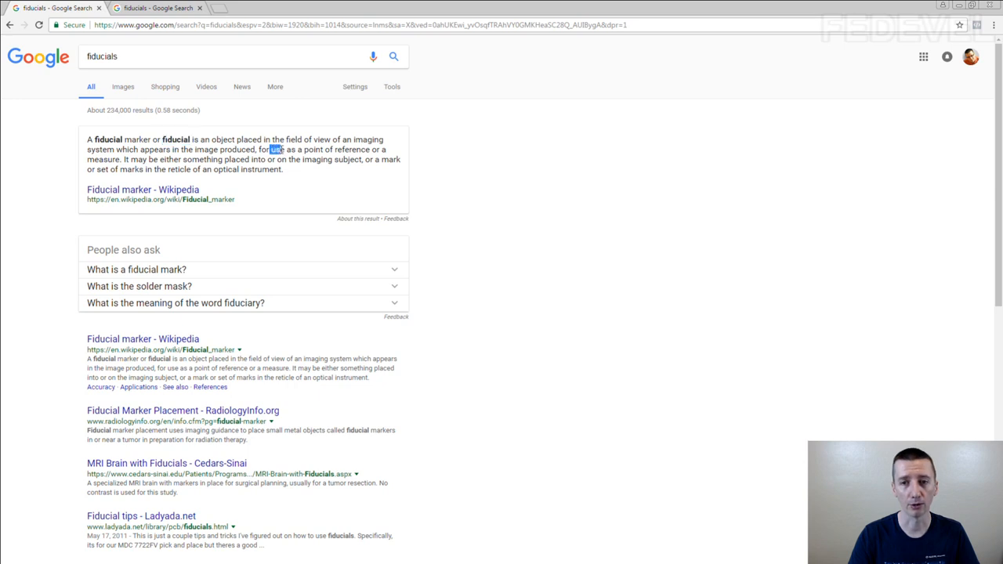
pyautogui.moveTo(272, 149); pyautogui.dragTo(372, 149)
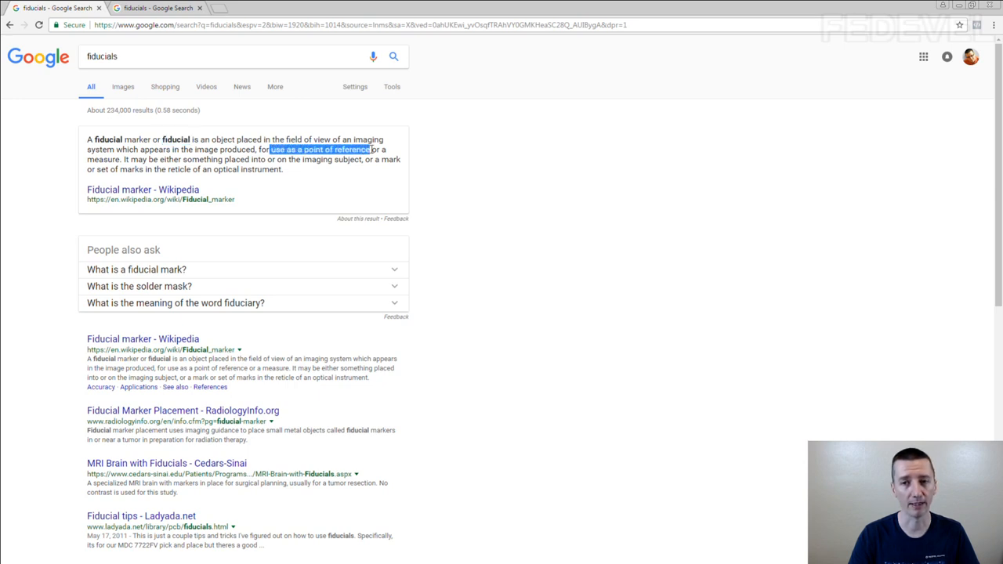
pyautogui.moveTo(558, 221)
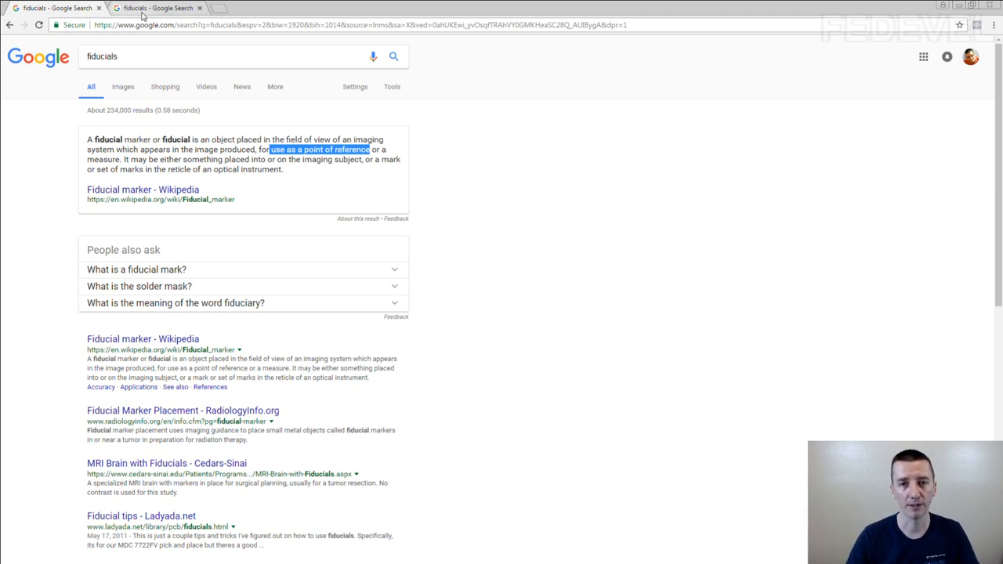
pyautogui.click(122, 86)
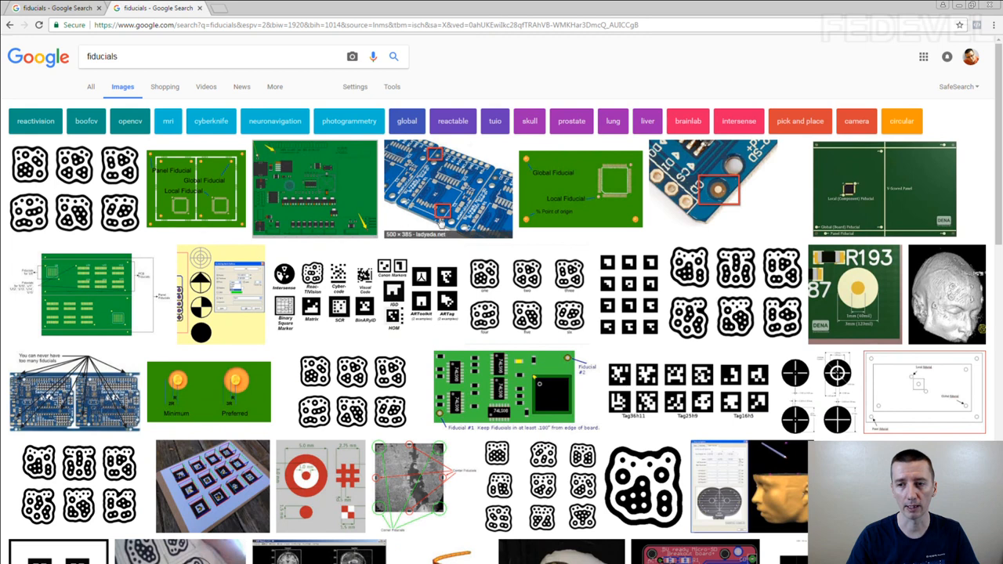
pyautogui.moveTo(724, 192)
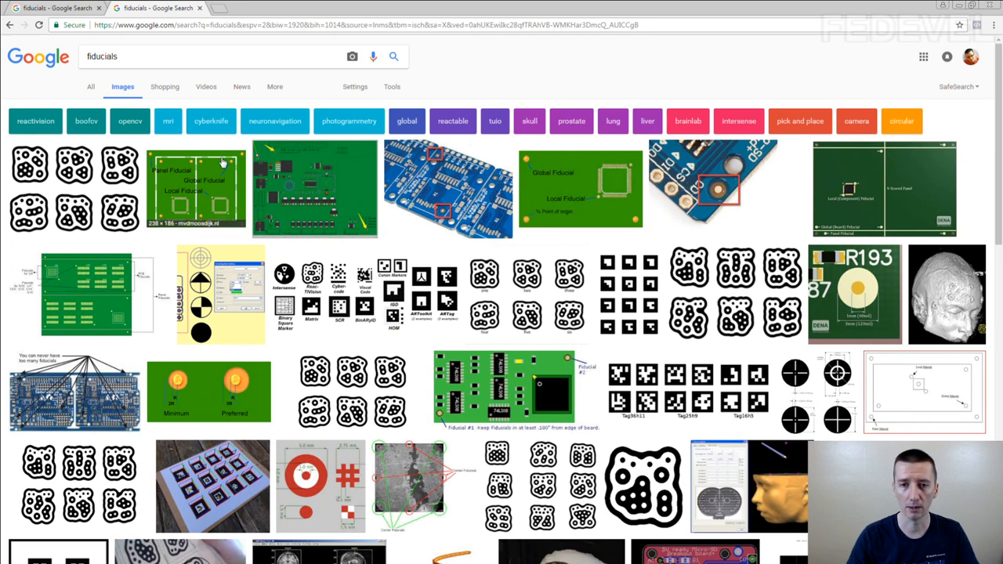
pyautogui.moveTo(497, 402)
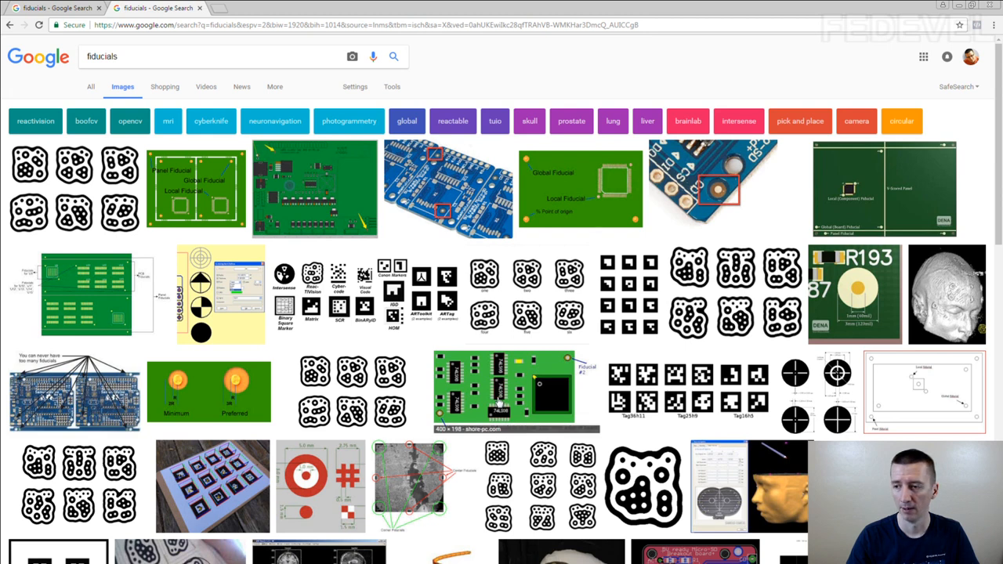
pyautogui.moveTo(290, 382)
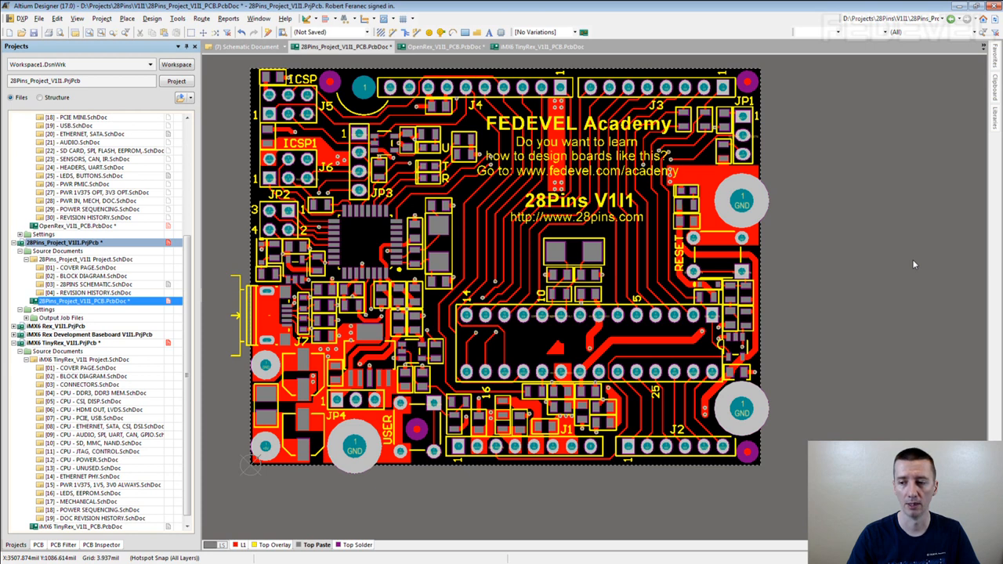
pyautogui.moveTo(329, 88)
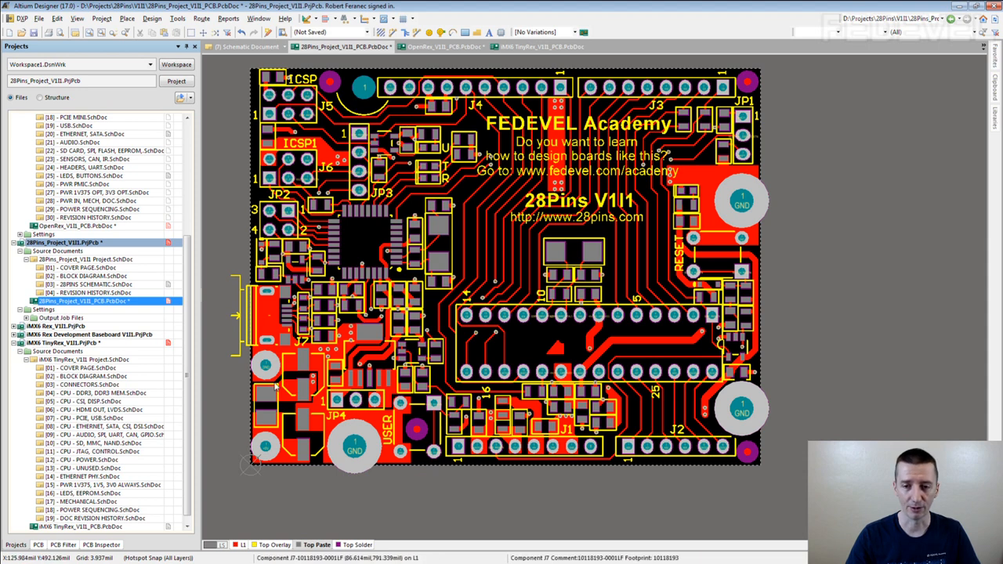
pyautogui.moveTo(757, 78)
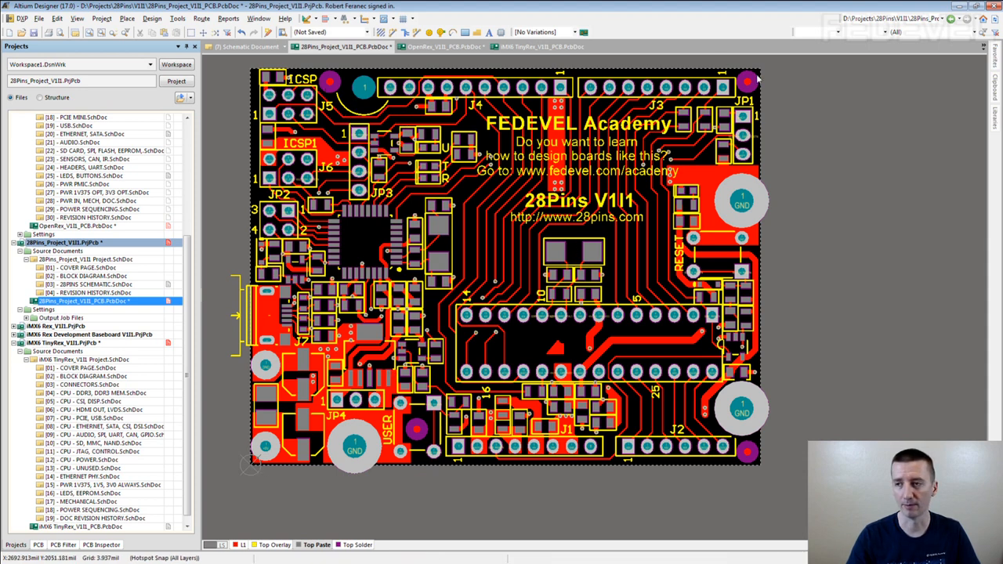
pyautogui.moveTo(858, 251)
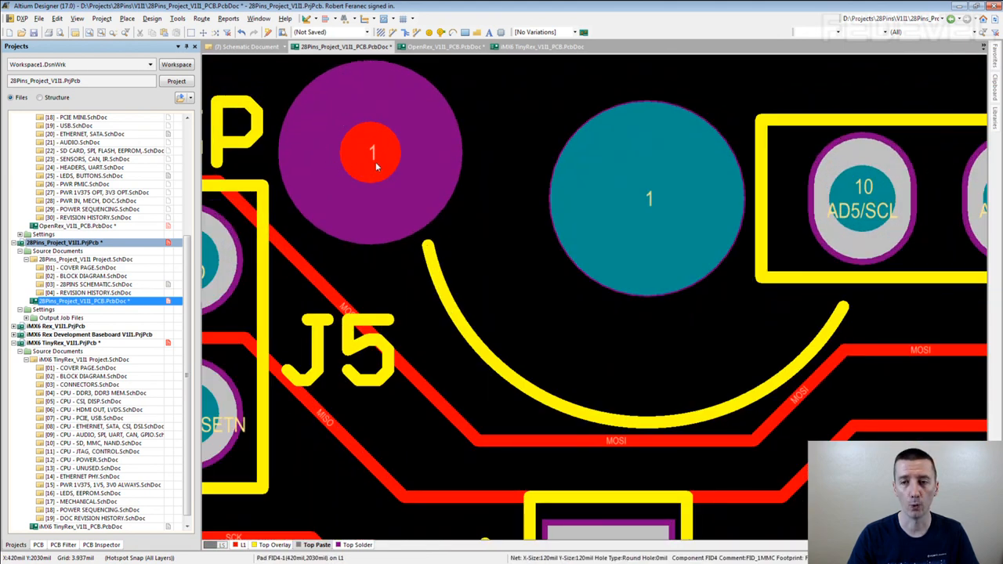
pyautogui.moveTo(431, 162)
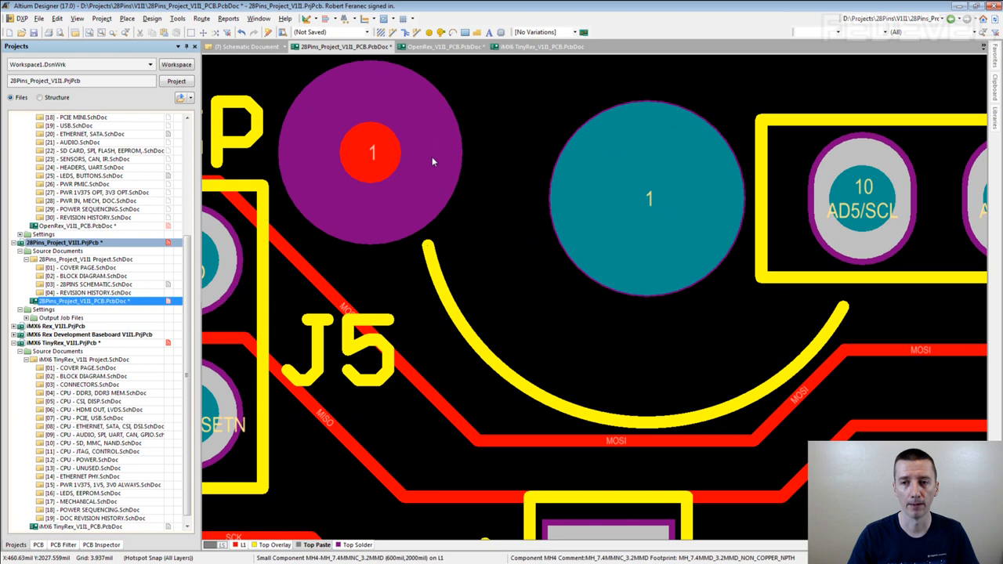
pyautogui.moveTo(296, 185)
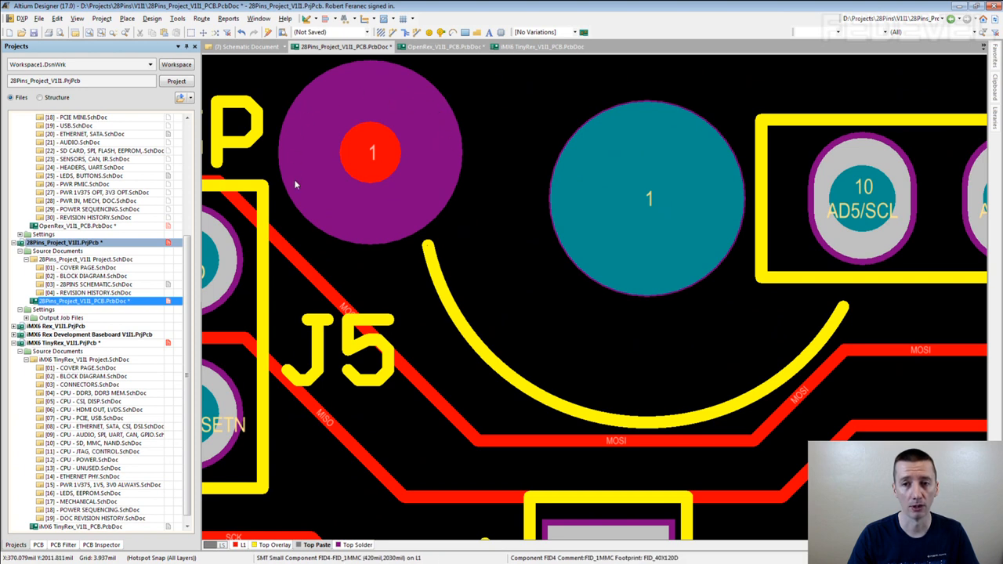
pyautogui.moveTo(320, 215)
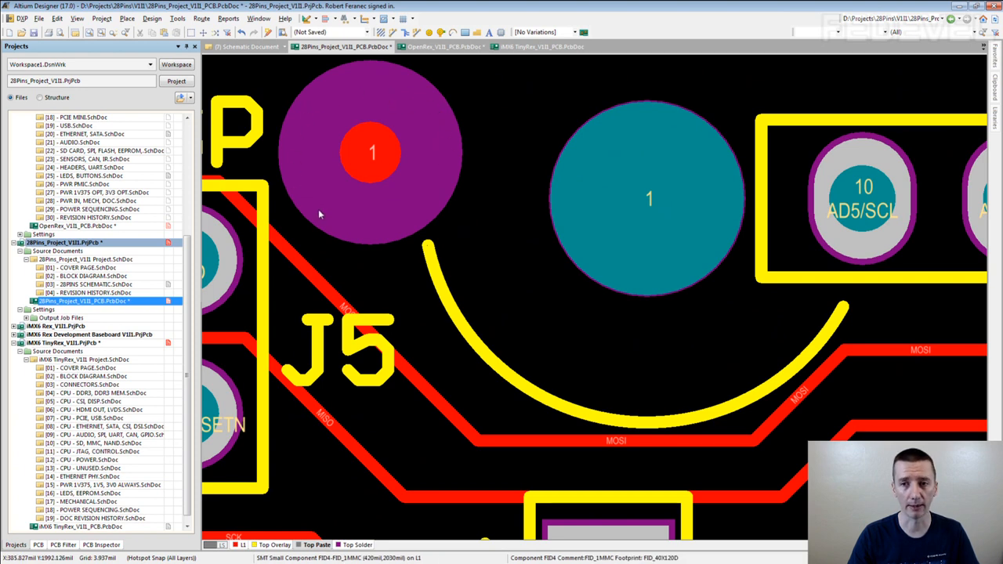
pyautogui.moveTo(351, 173)
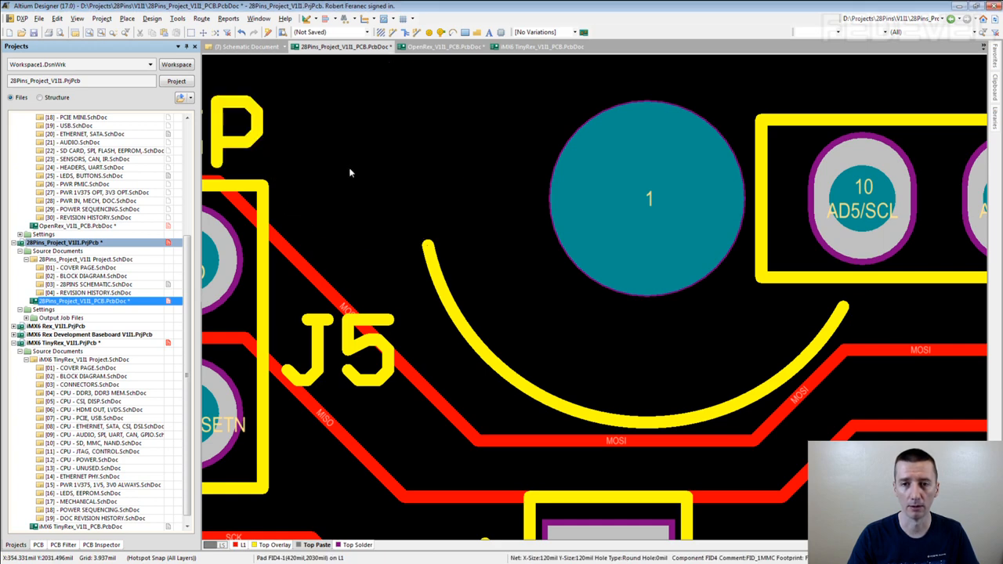
pyautogui.doubleClick(649, 199)
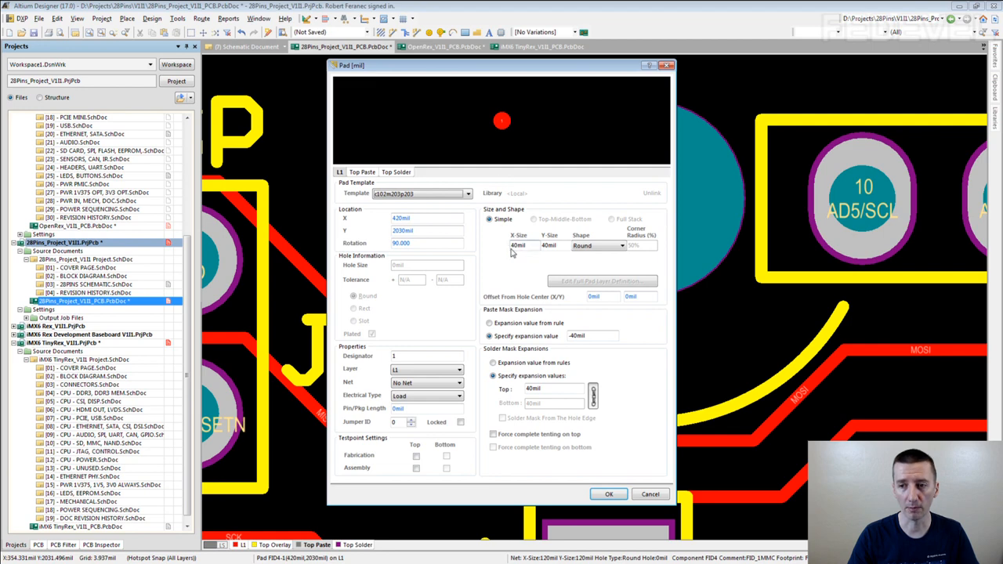
pyautogui.moveTo(510, 137)
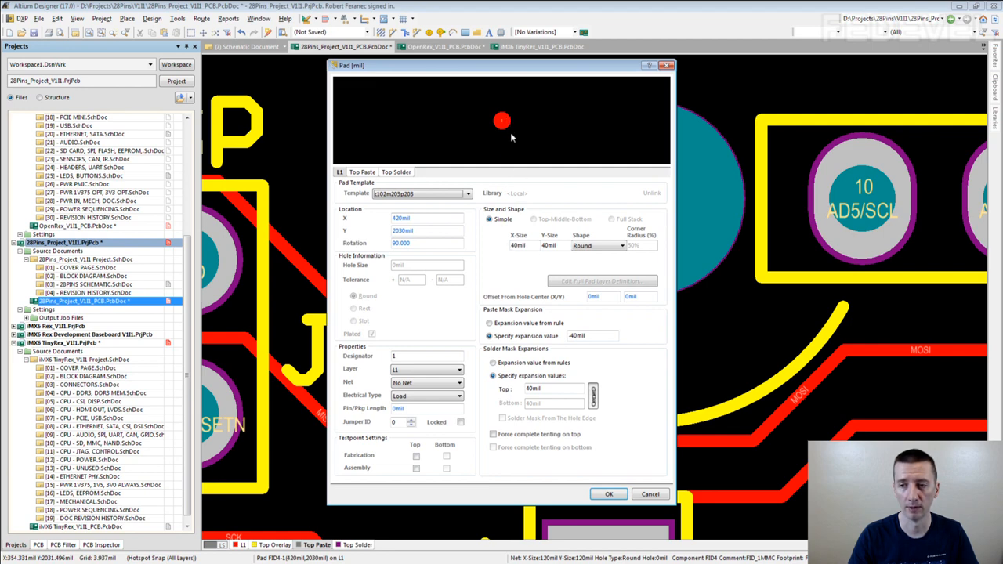
pyautogui.moveTo(545, 354)
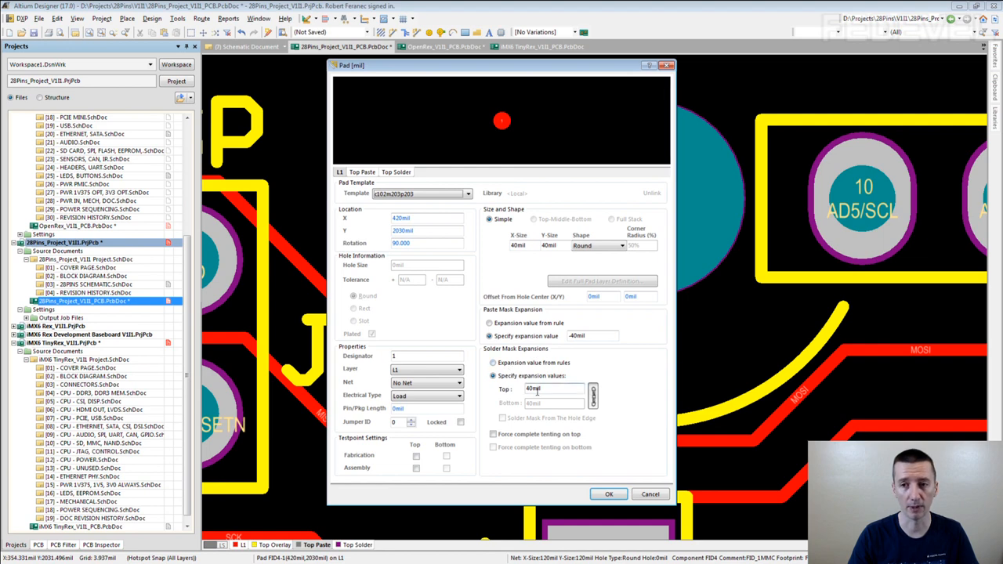
pyautogui.click(609, 493)
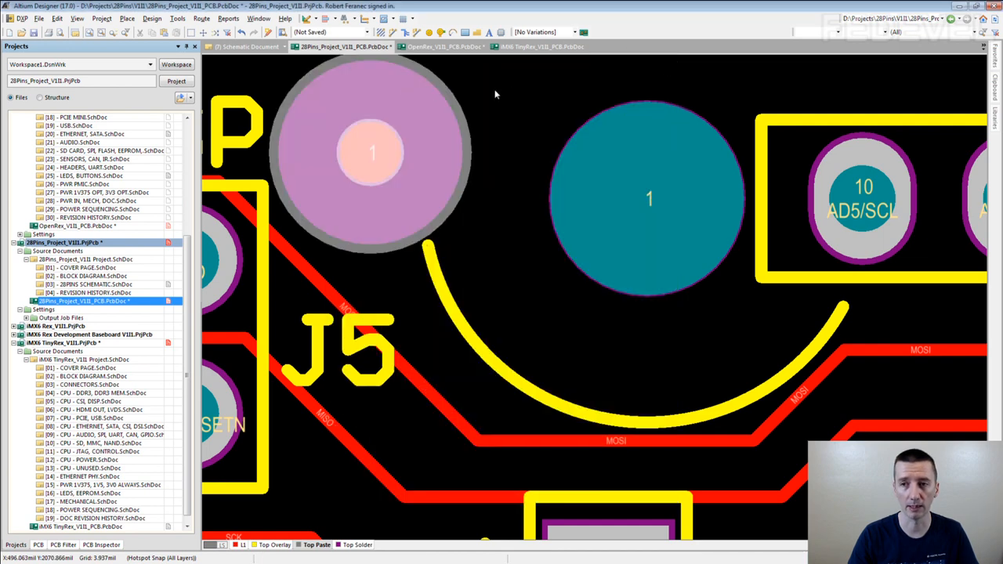
pyautogui.click(373, 153)
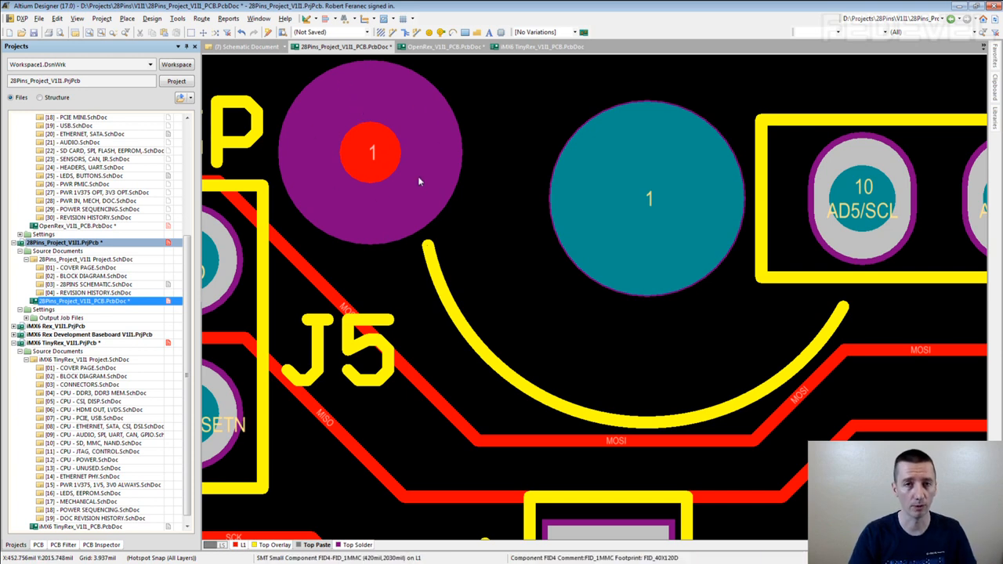
pyautogui.moveTo(422, 170)
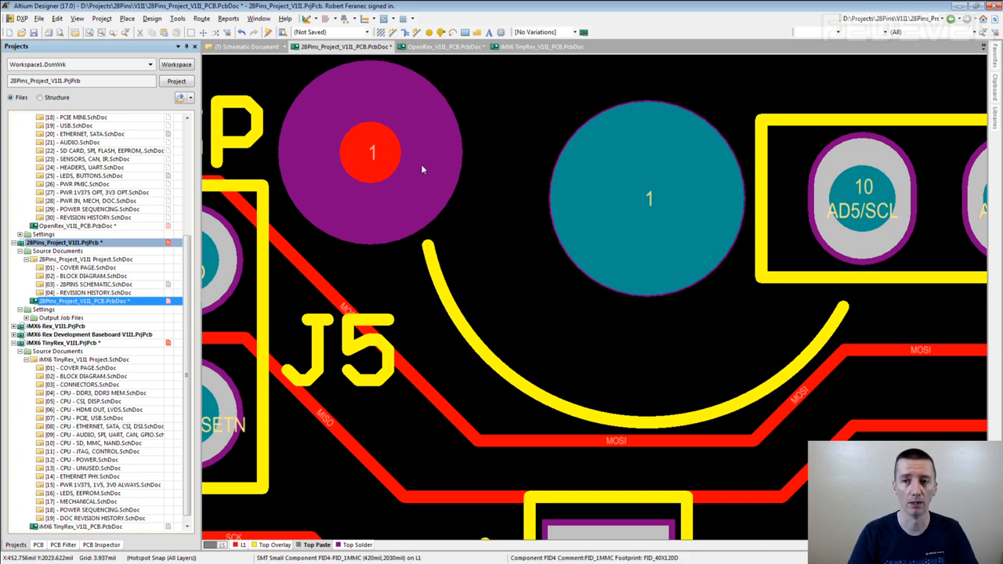
pyautogui.moveTo(350, 199)
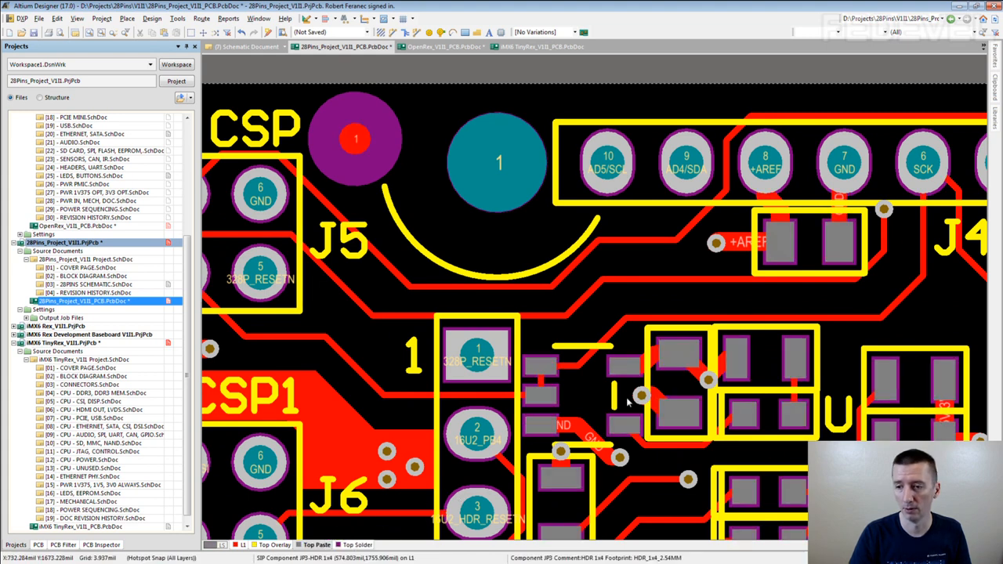
pyautogui.moveTo(796, 341)
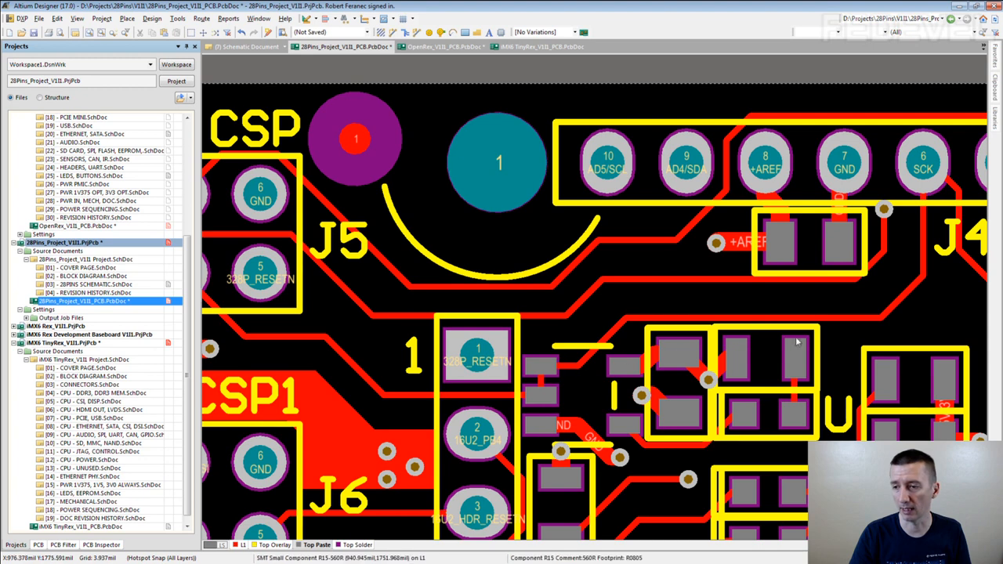
pyautogui.moveTo(343, 161)
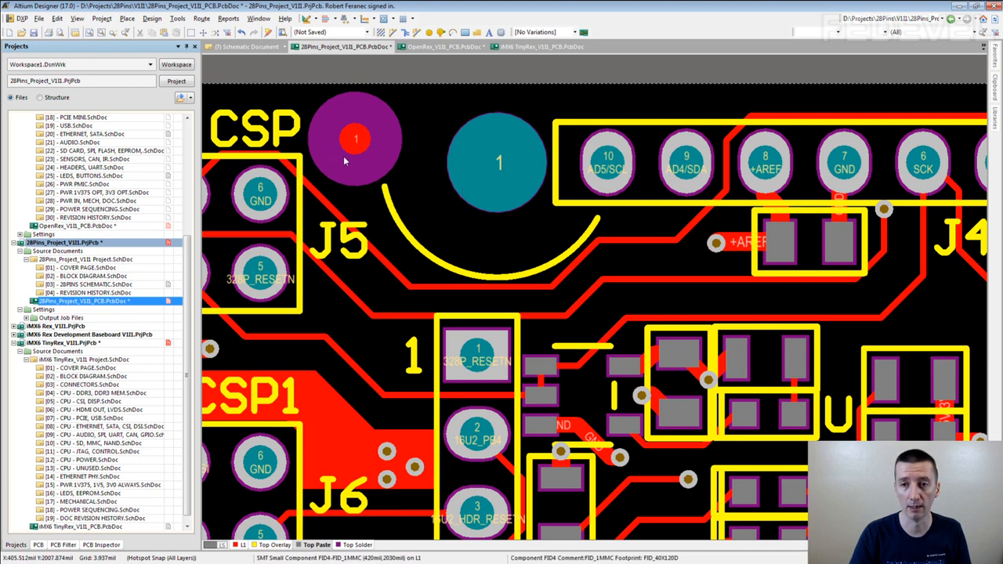
pyautogui.moveTo(345, 140)
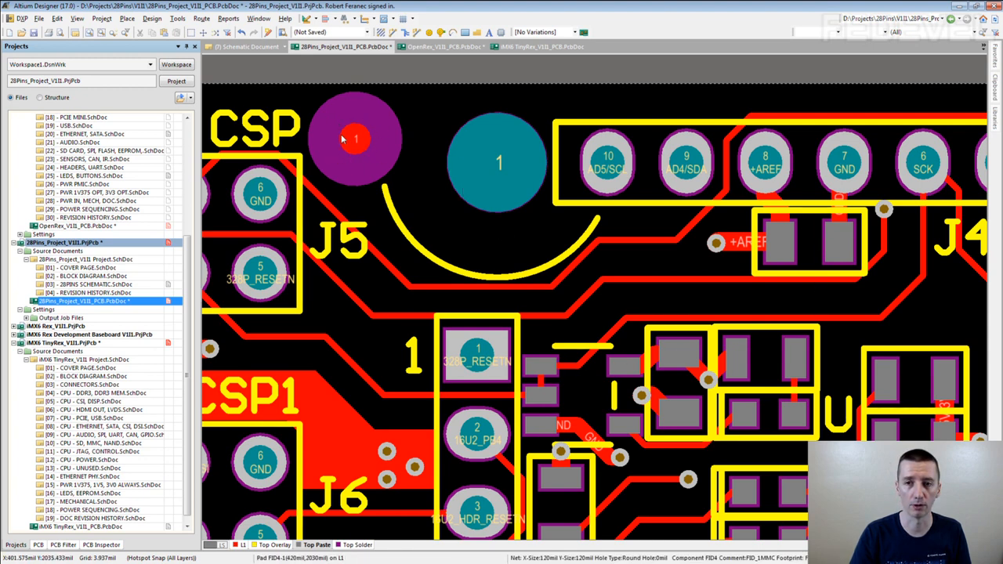
pyautogui.click(354, 138)
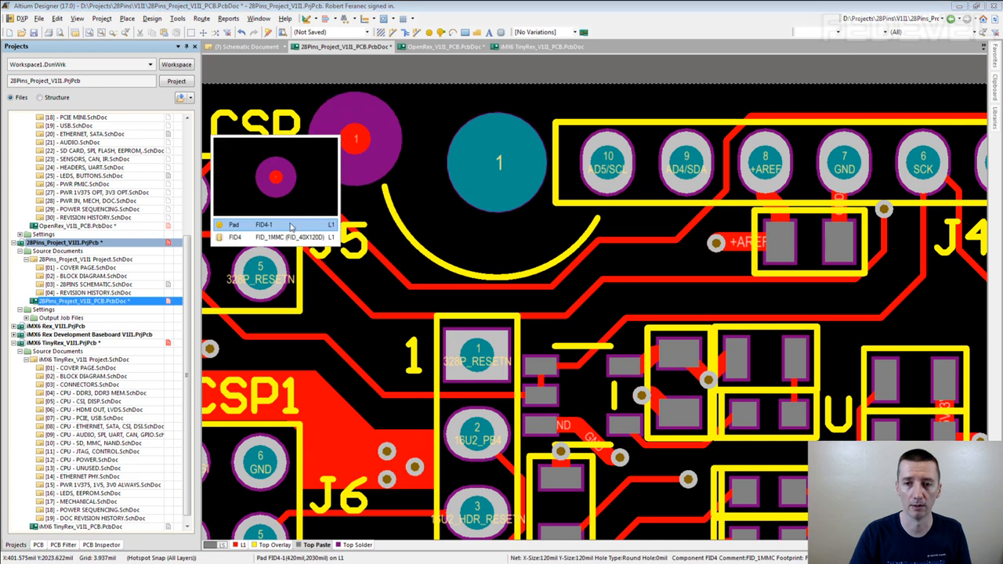
pyautogui.doubleClick(264, 225)
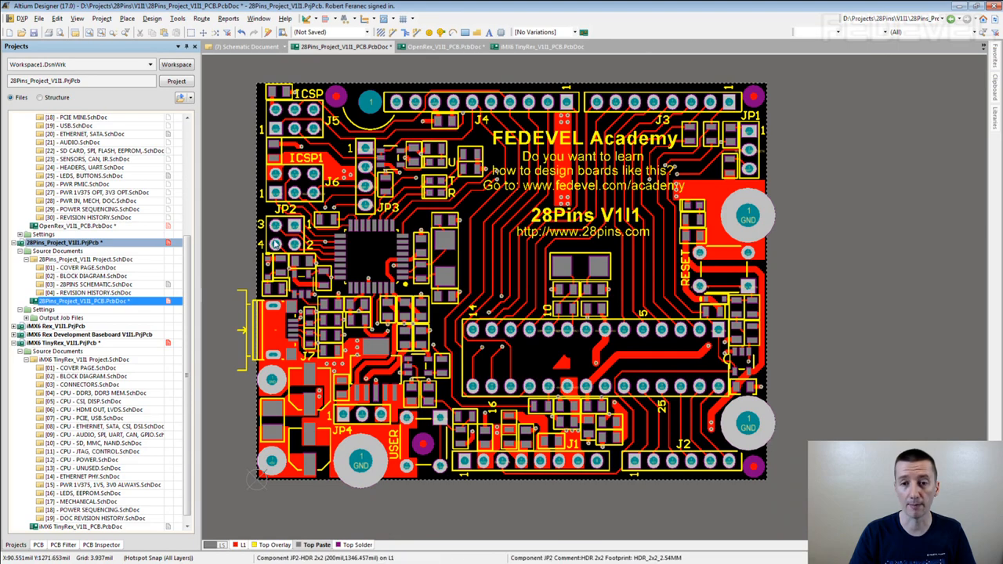
# Zoom in on the ATMEGA16U2 chip U2 and its surrounding parts
pyautogui.scroll(3)
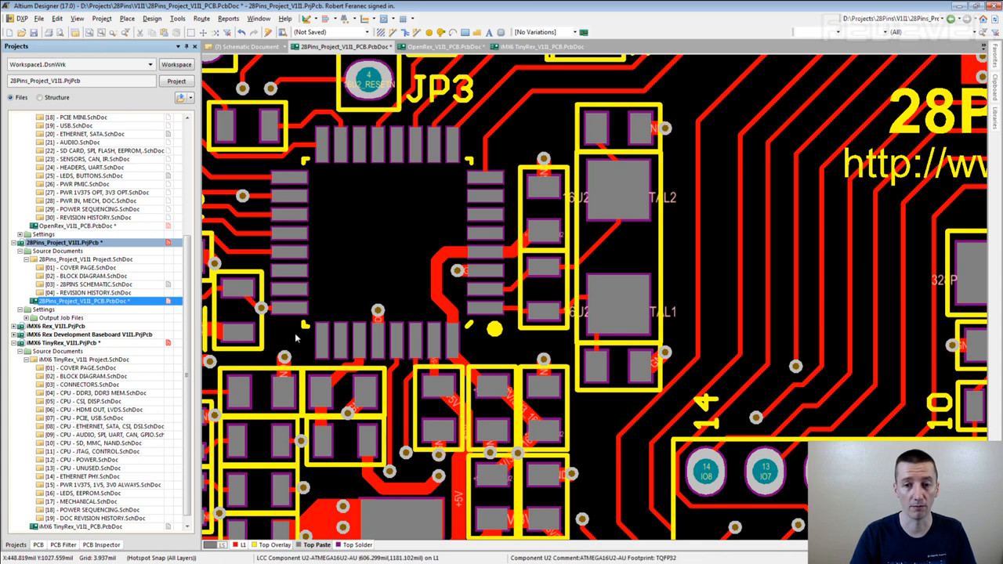
pyautogui.moveTo(284, 337)
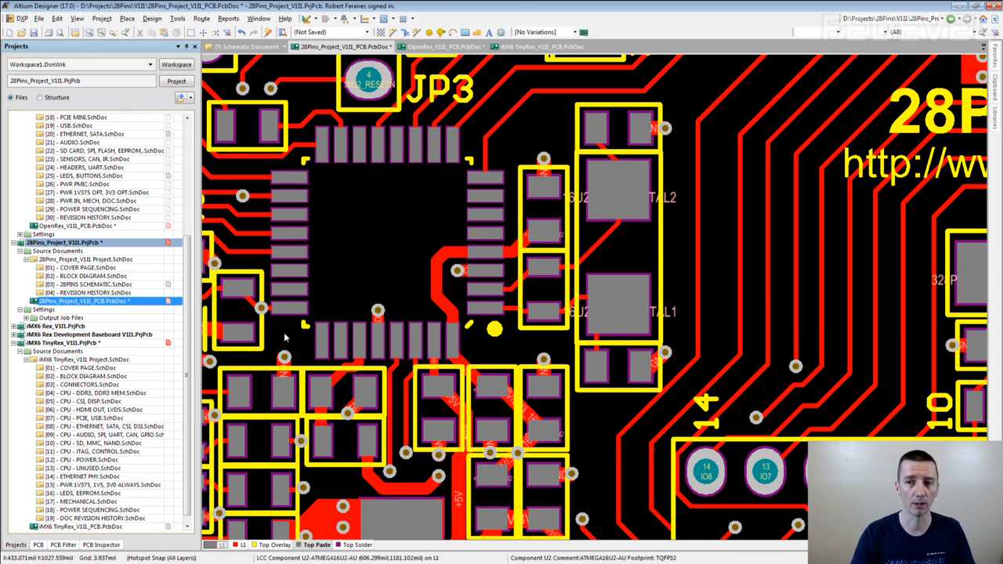
pyautogui.moveTo(287, 343)
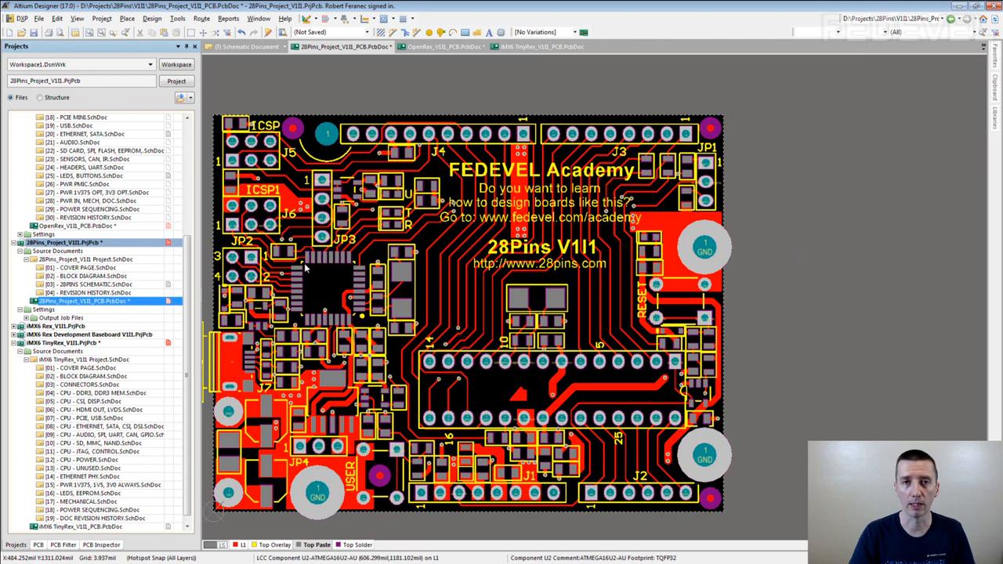
pyautogui.moveTo(287, 137)
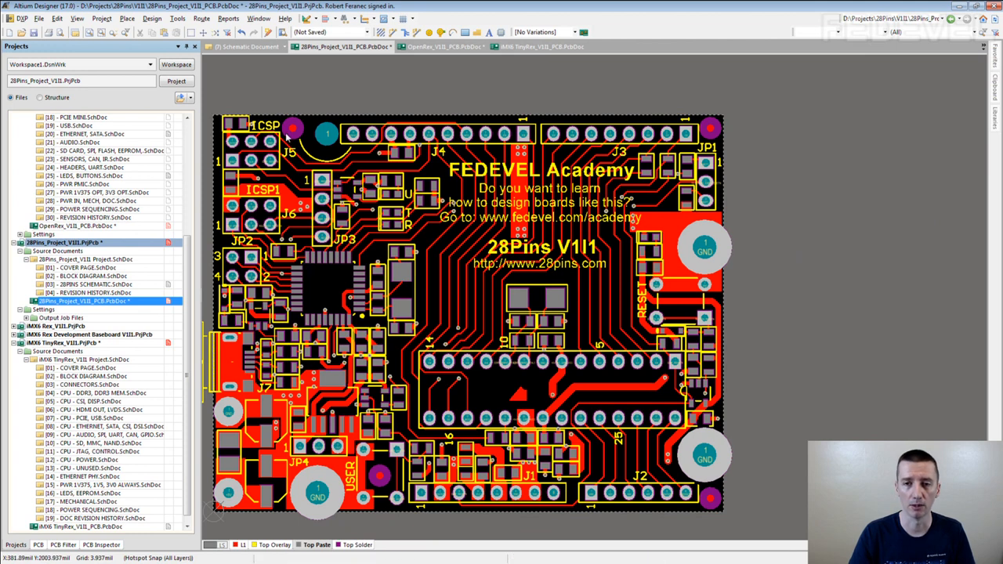
pyautogui.moveTo(290, 131)
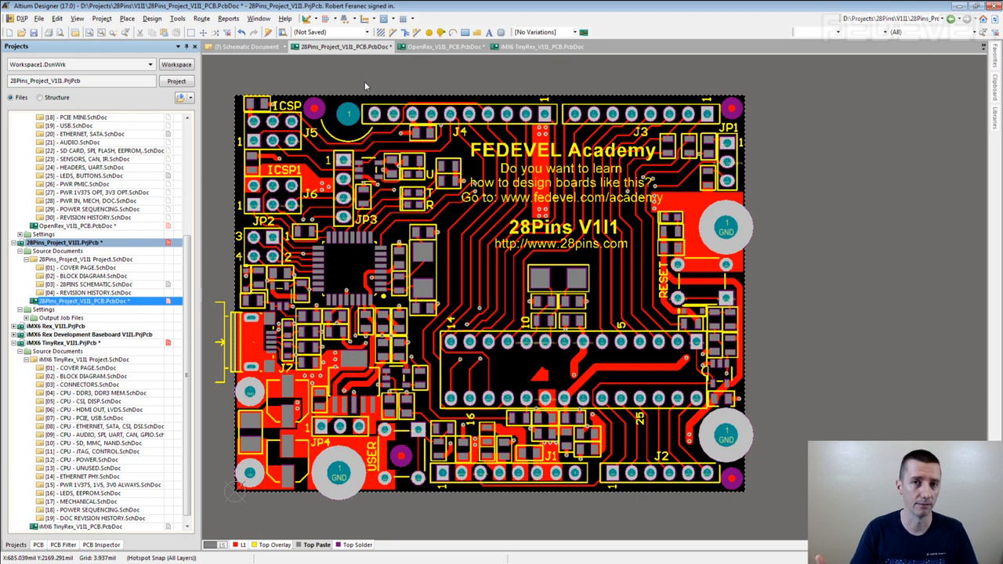
pyautogui.moveTo(317, 90)
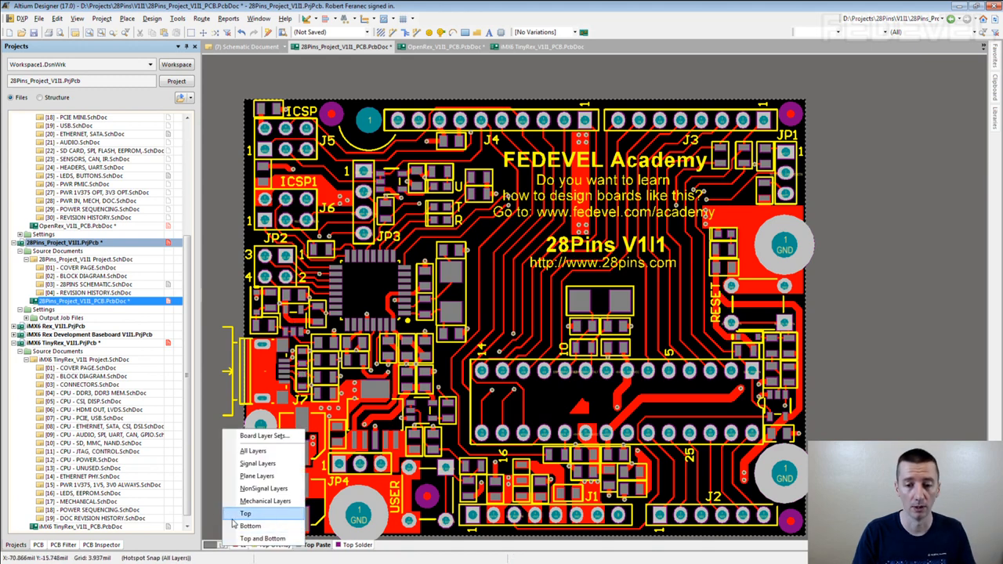
# Switch the 28Pins board view to the Bottom layer set
pyautogui.click(249, 526)
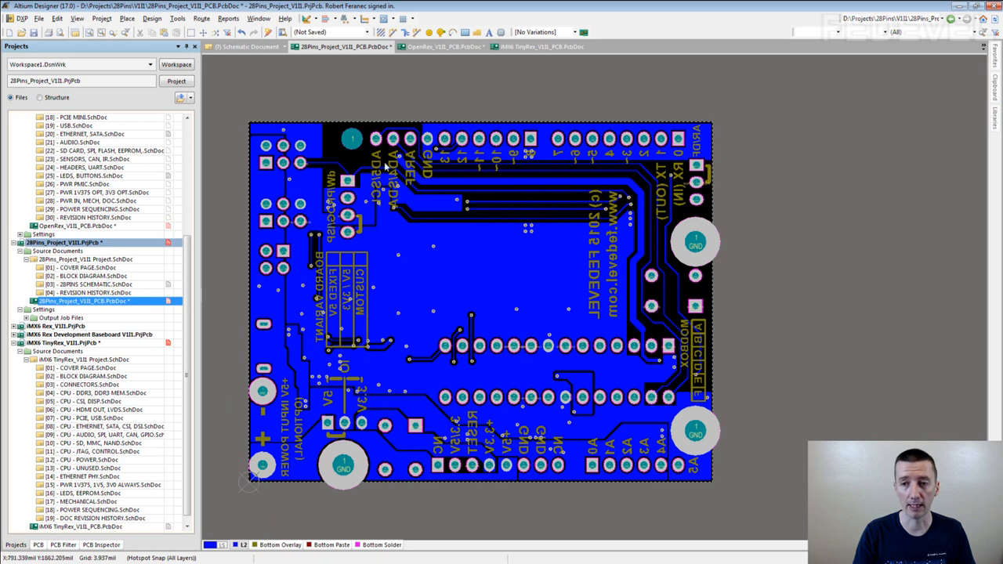
pyautogui.moveTo(457, 194)
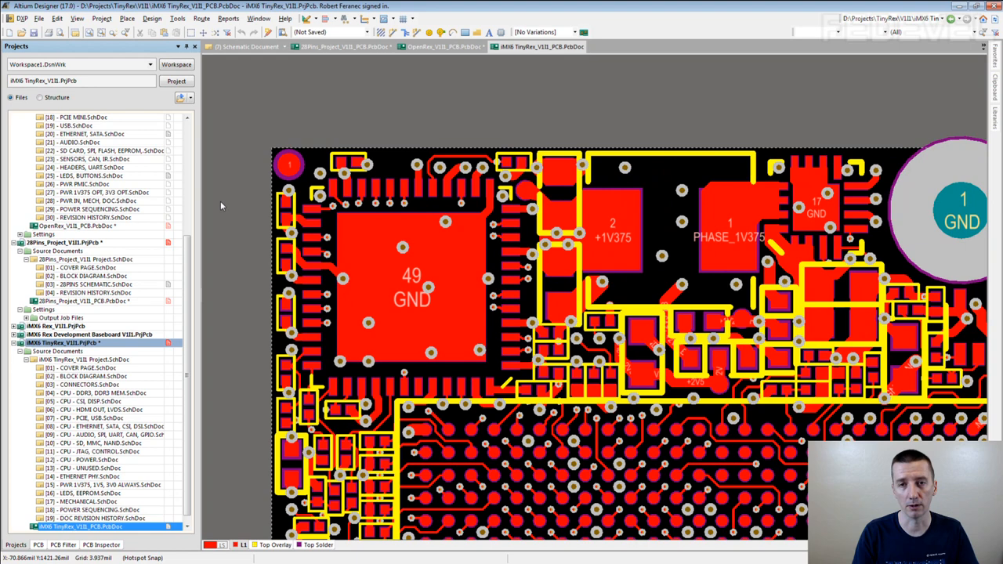
pyautogui.moveTo(317, 157)
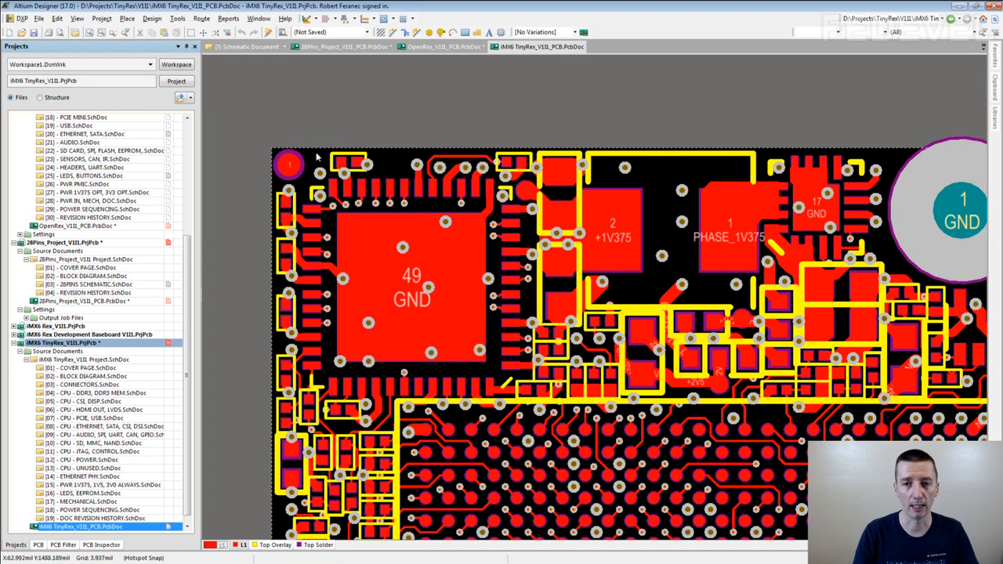
pyautogui.moveTo(274, 195)
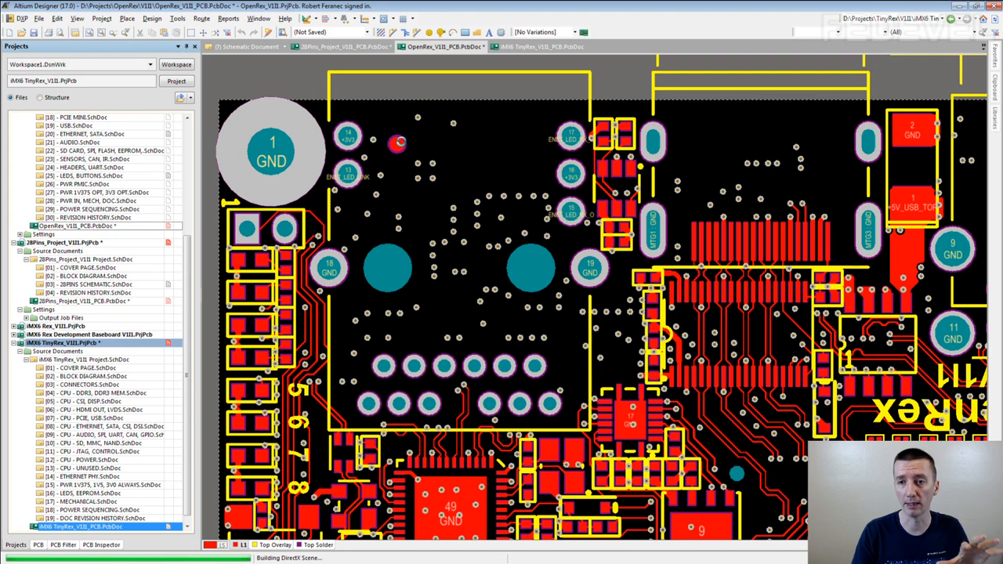
pyautogui.moveTo(393, 112)
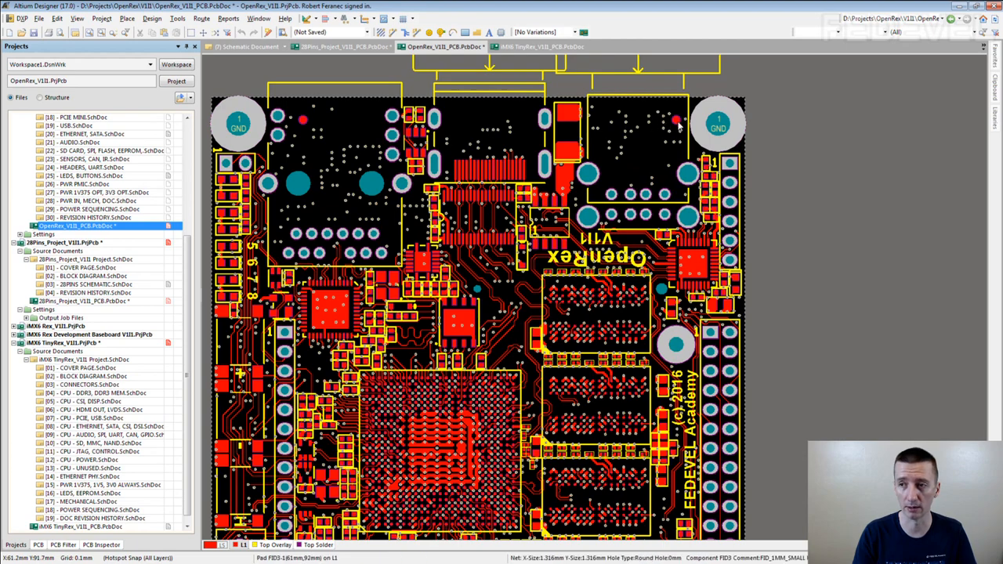
pyautogui.moveTo(706, 126)
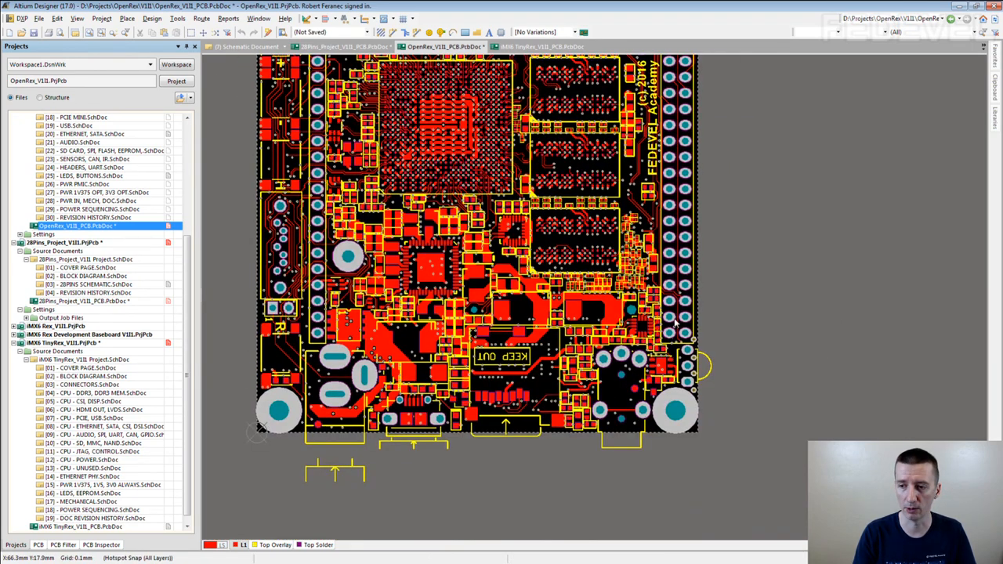
pyautogui.moveTo(627, 415)
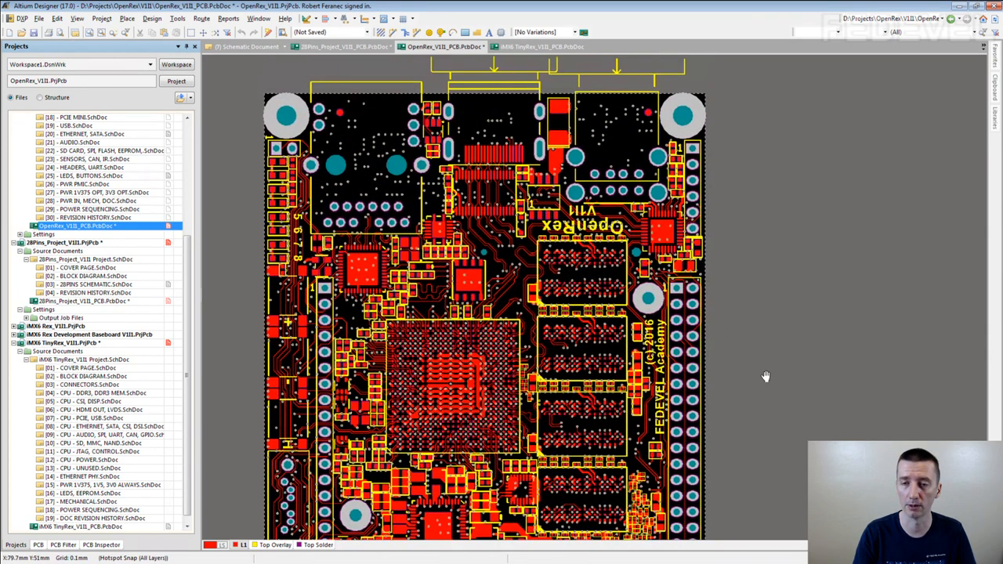
pyautogui.moveTo(779, 337)
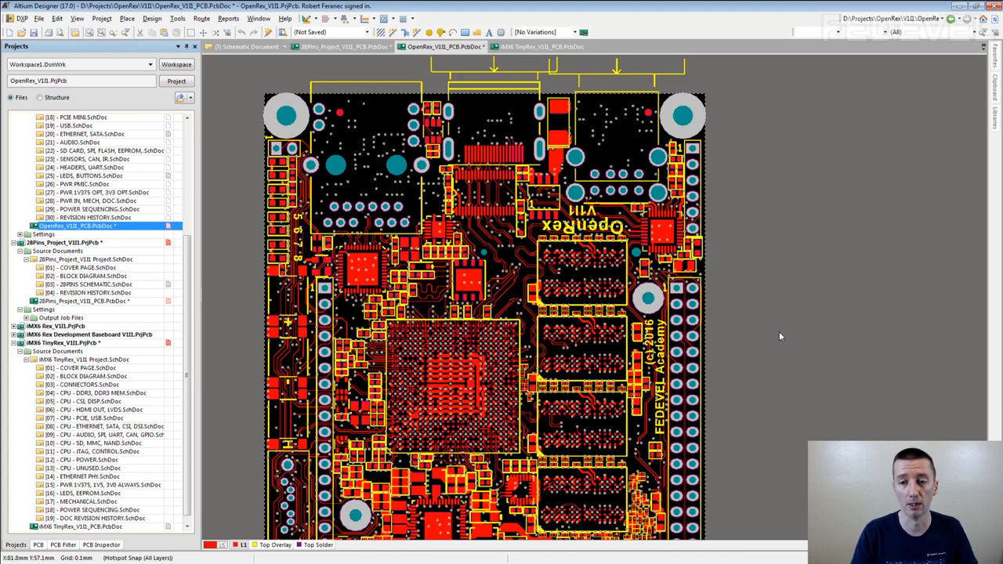
pyautogui.moveTo(778, 306)
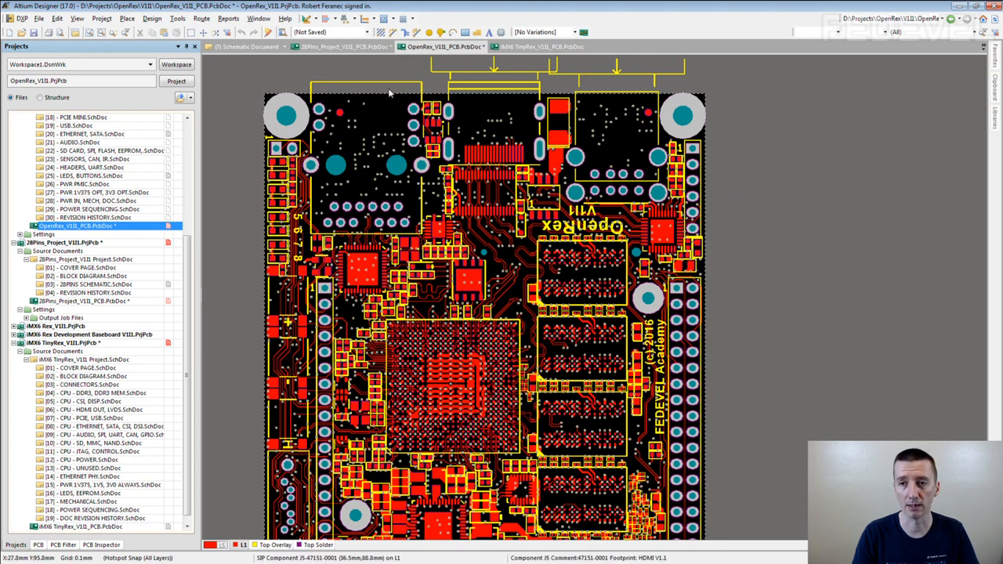
pyautogui.moveTo(341, 116)
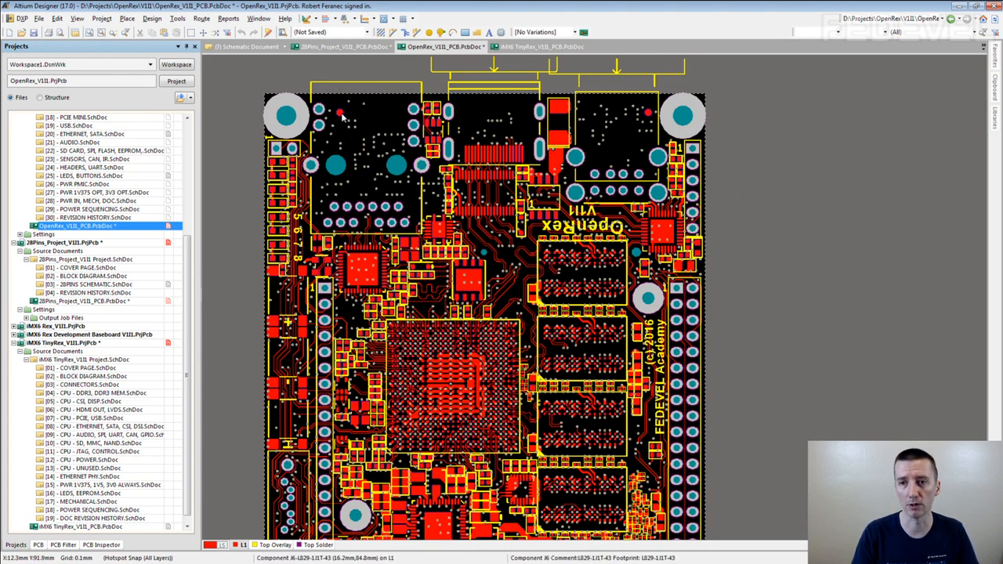
pyautogui.moveTo(750, 179)
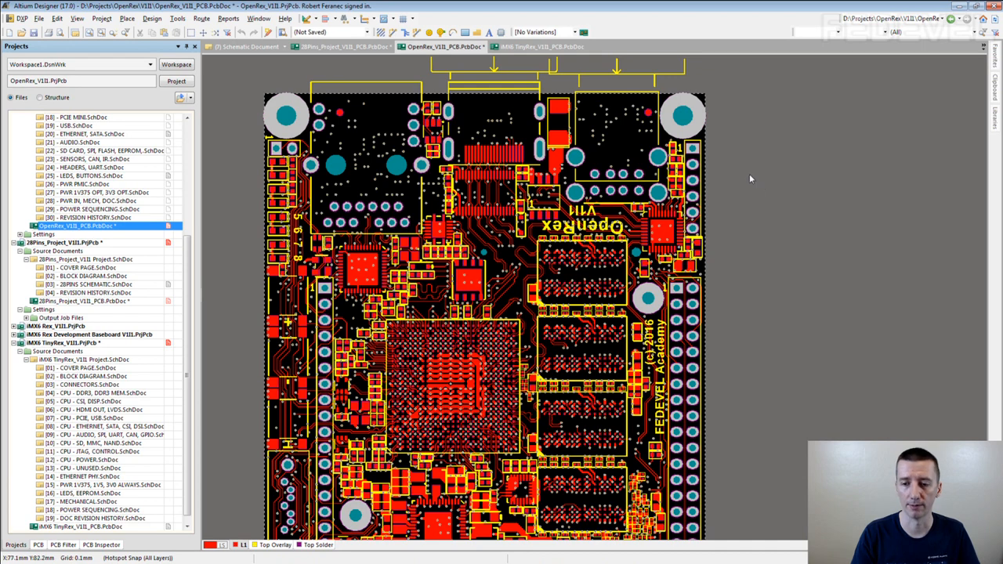